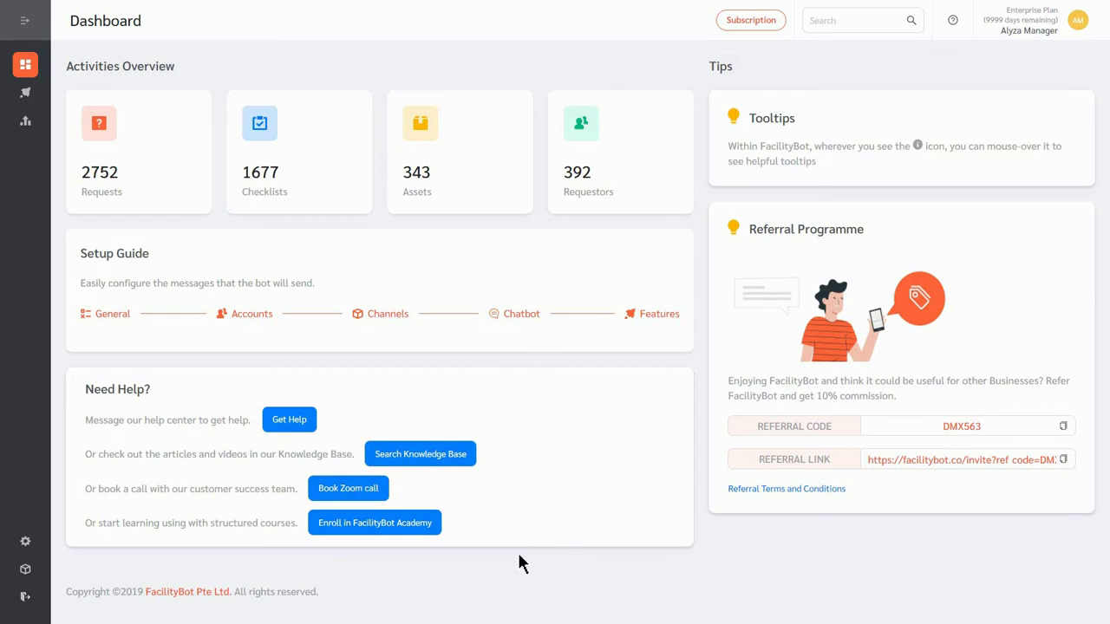
pyautogui.moveTo(49, 571)
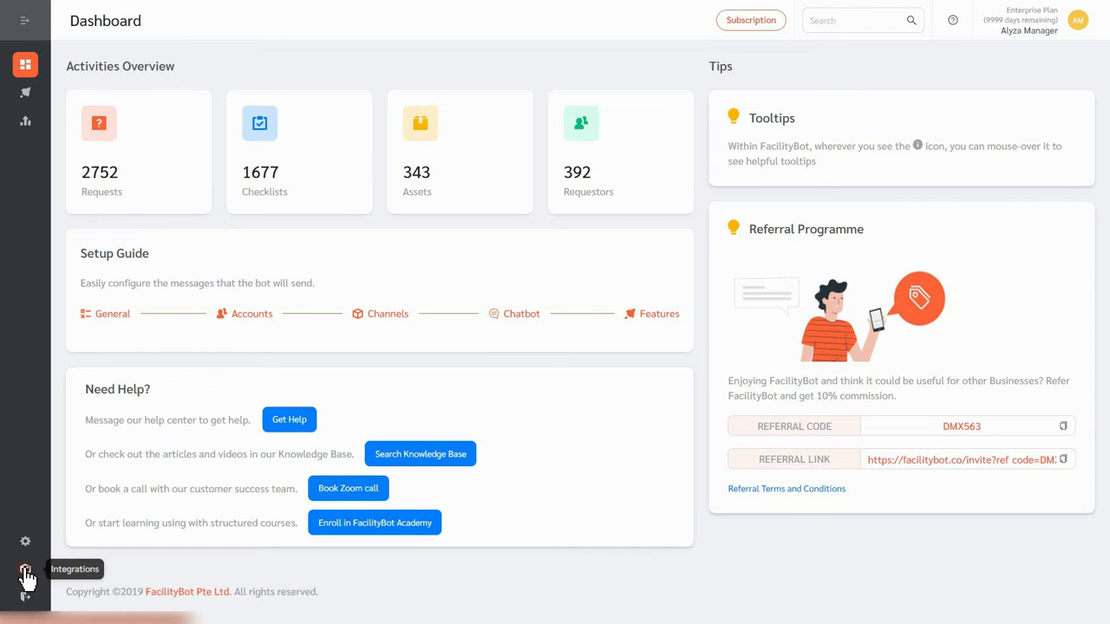
# - From Integrations, choose Facebook and start linking an account with Try It Now
pyautogui.click(24, 569)
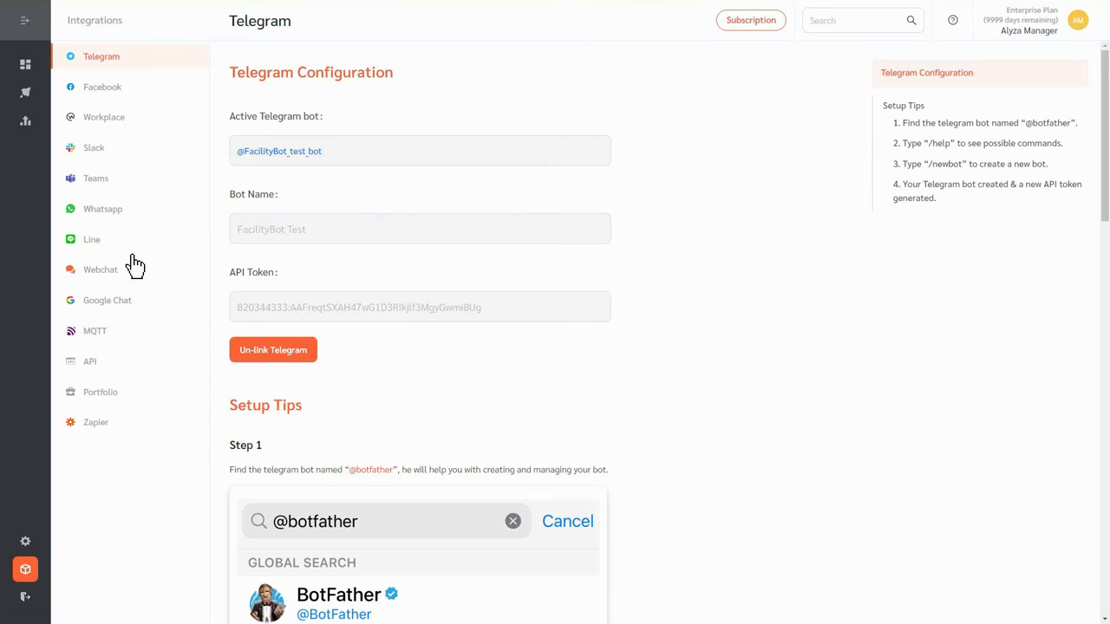
pyautogui.click(102, 87)
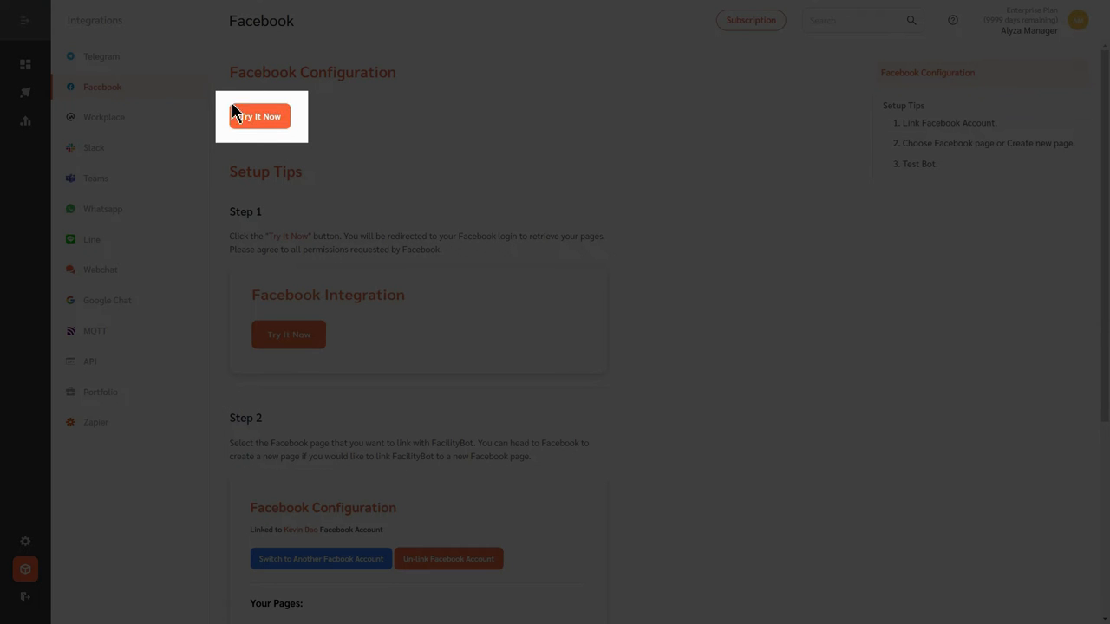
pyautogui.click(260, 114)
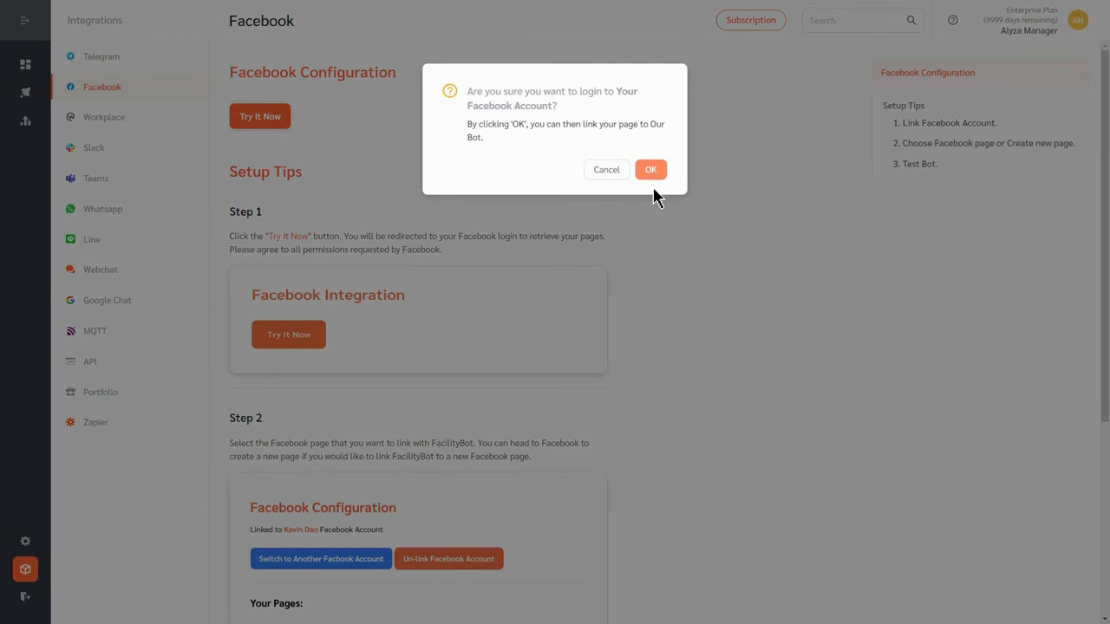
# - Log in to Facebook, select the Test FacilityBot page and accept the requested permissions
pyautogui.click(651, 170)
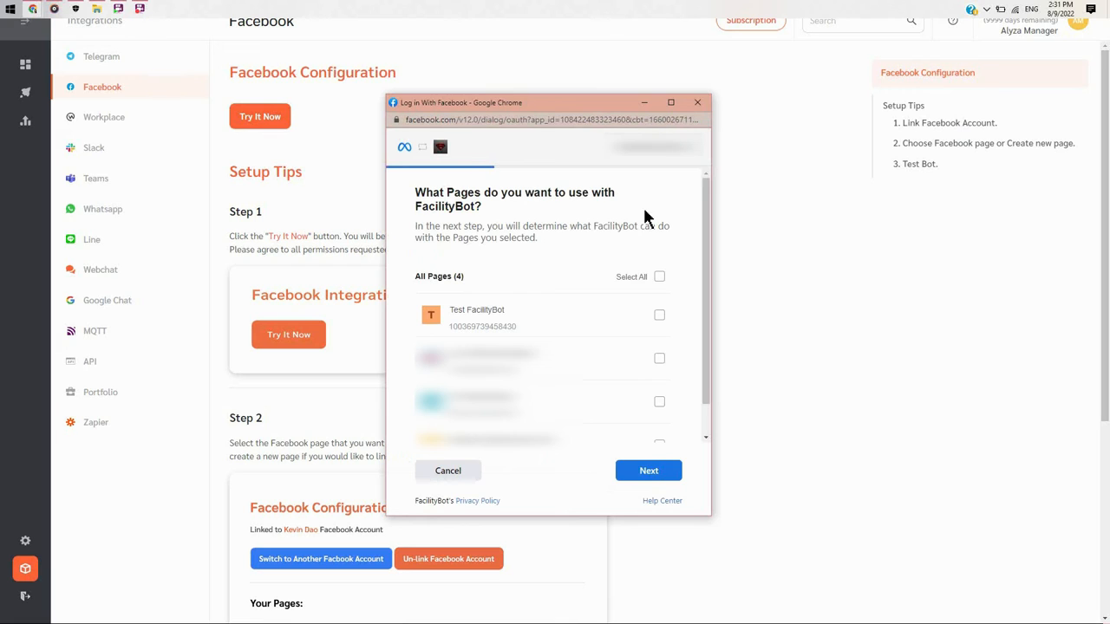
pyautogui.moveTo(652, 227)
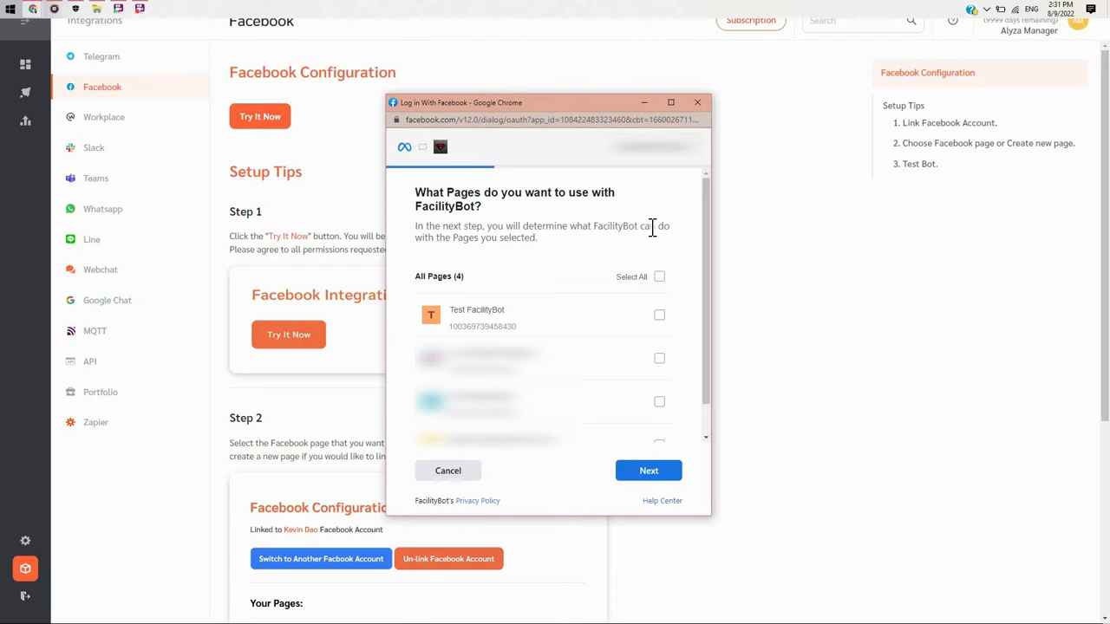
pyautogui.click(659, 315)
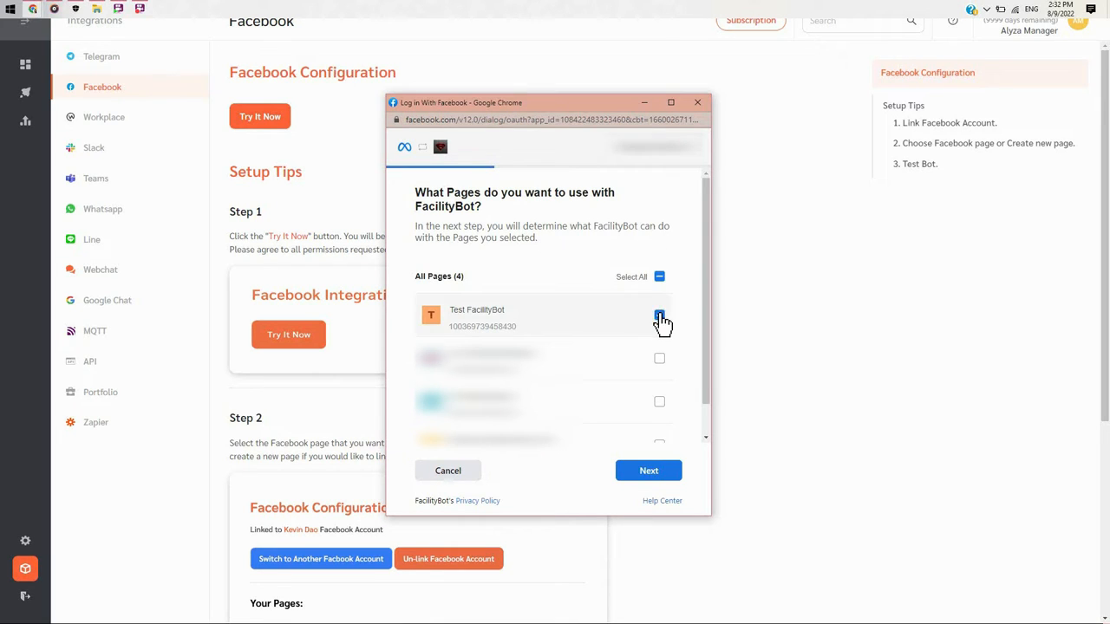
pyautogui.click(659, 313)
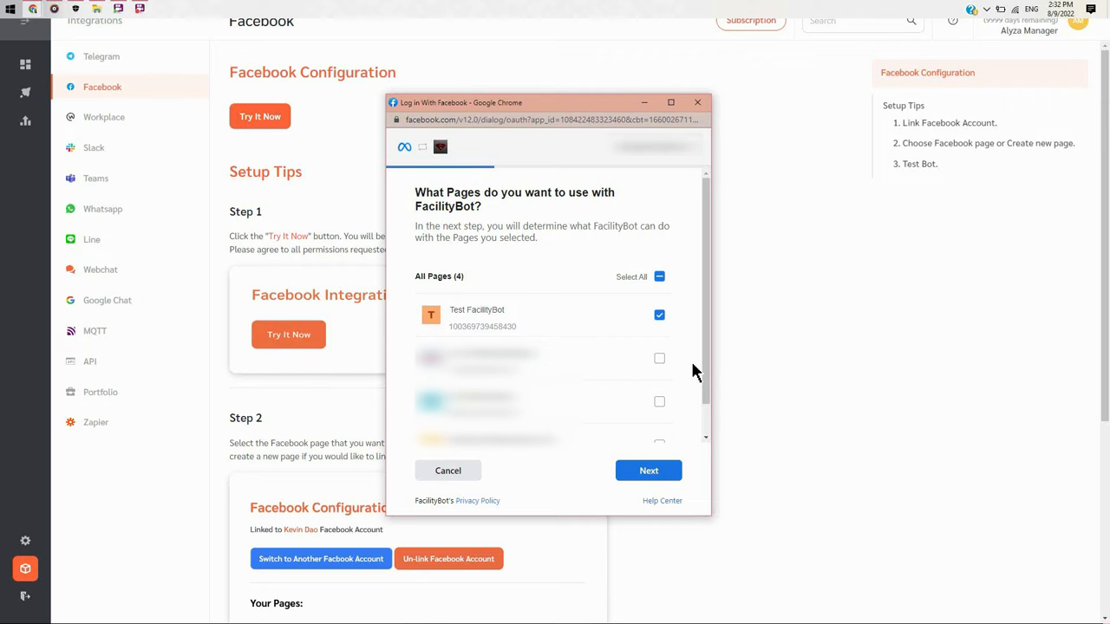
pyautogui.click(649, 470)
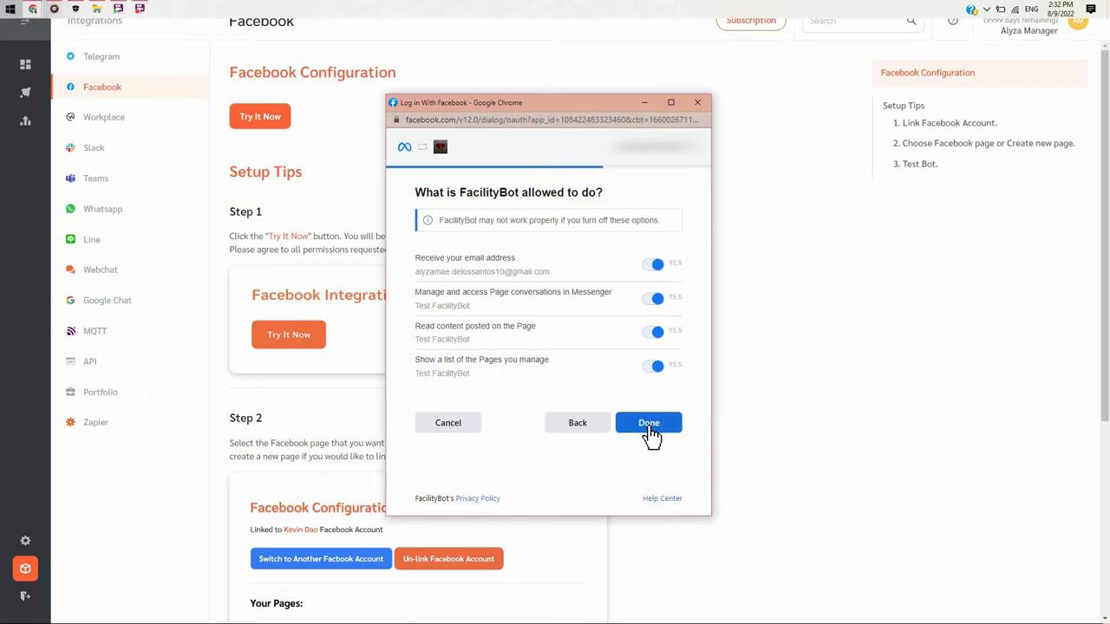
pyautogui.click(649, 424)
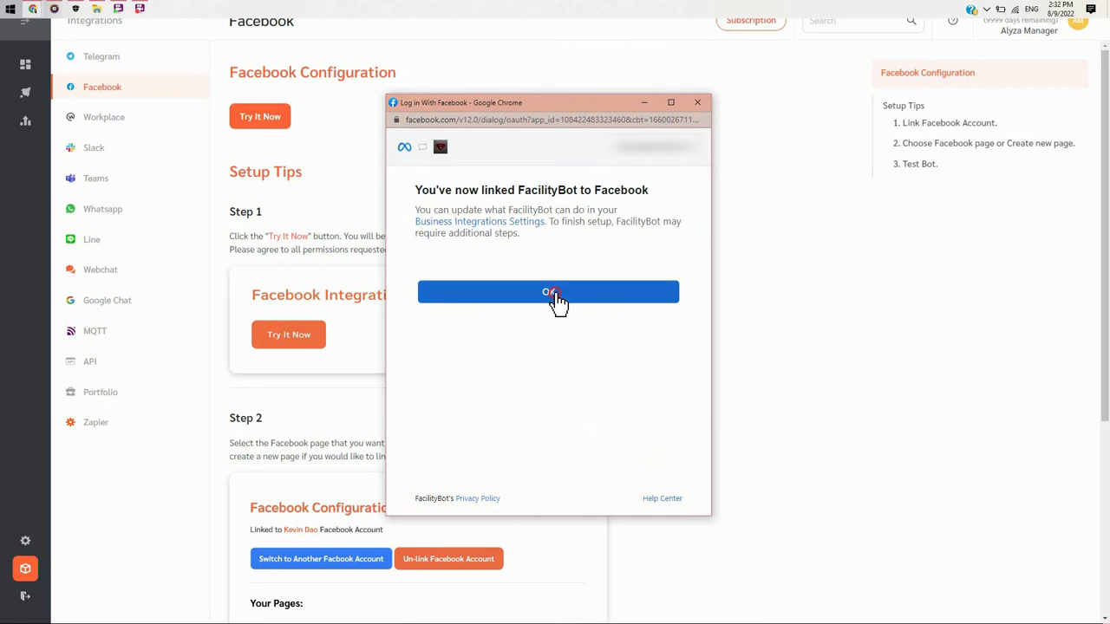
pyautogui.click(548, 292)
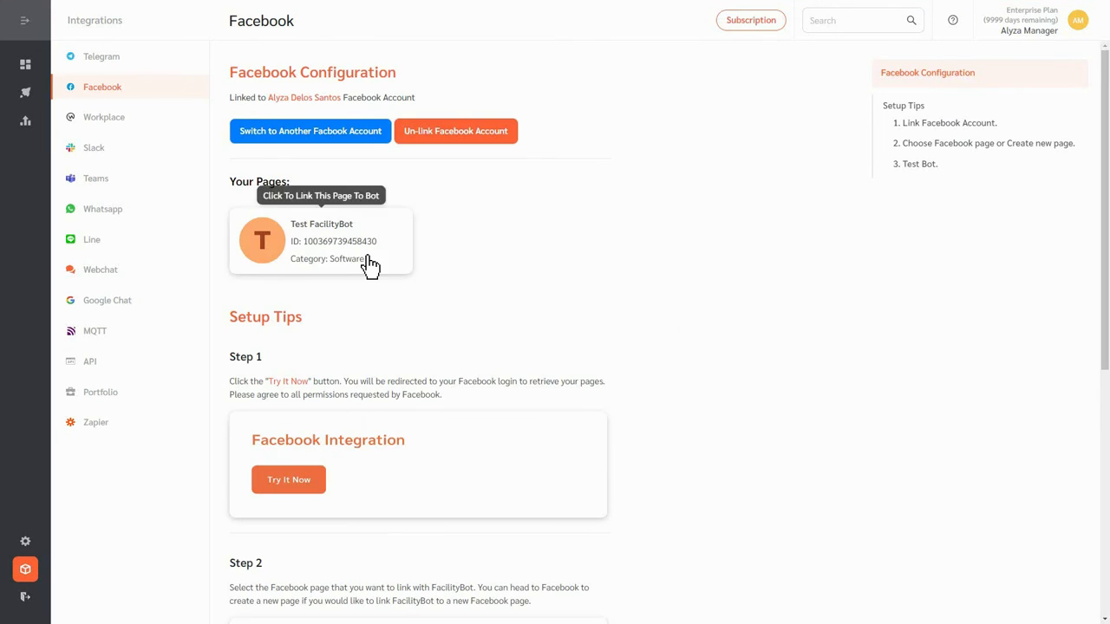
# - Link the Test FacilityBot page to the bot and start a Messenger test chat with it
pyautogui.click(321, 241)
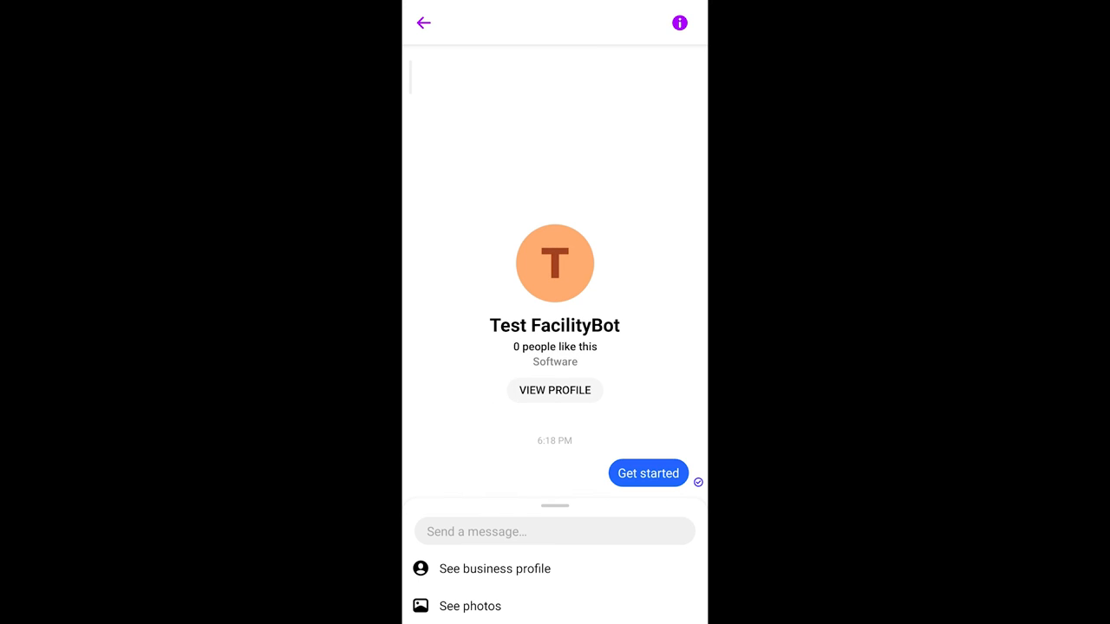
pyautogui.click(555, 531)
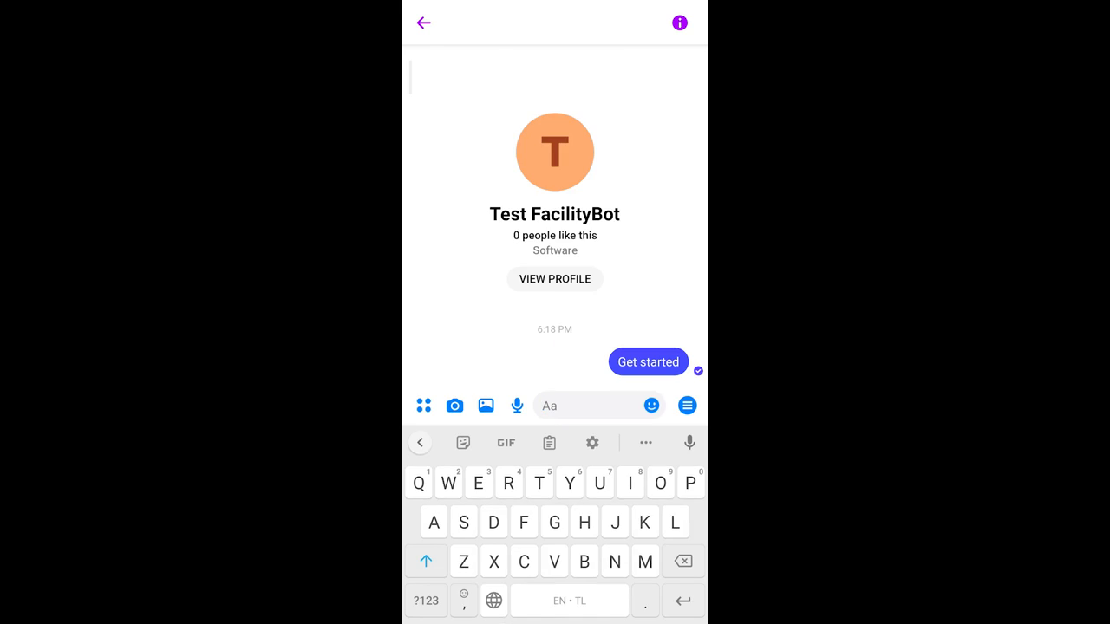